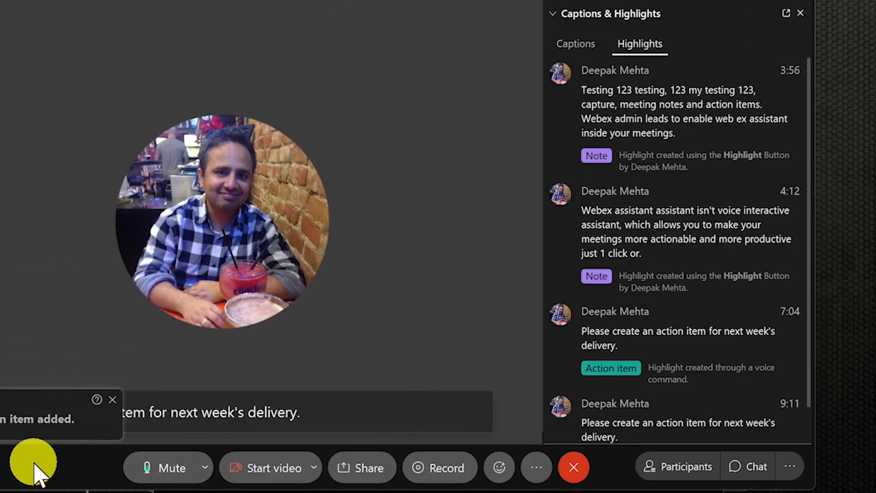
Show the Webex Assistant welcome popup from the meeting window's assistant icon
{"action": "left_click", "coordinate": [575, 44]}
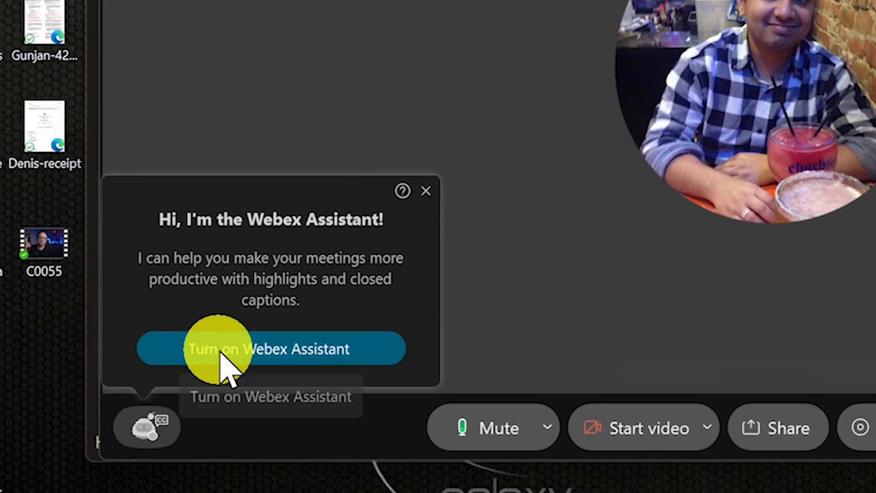
Turn on Webex Assistant and bring up its captions-and-highlights menu
{"action": "left_click", "coordinate": [270, 348]}
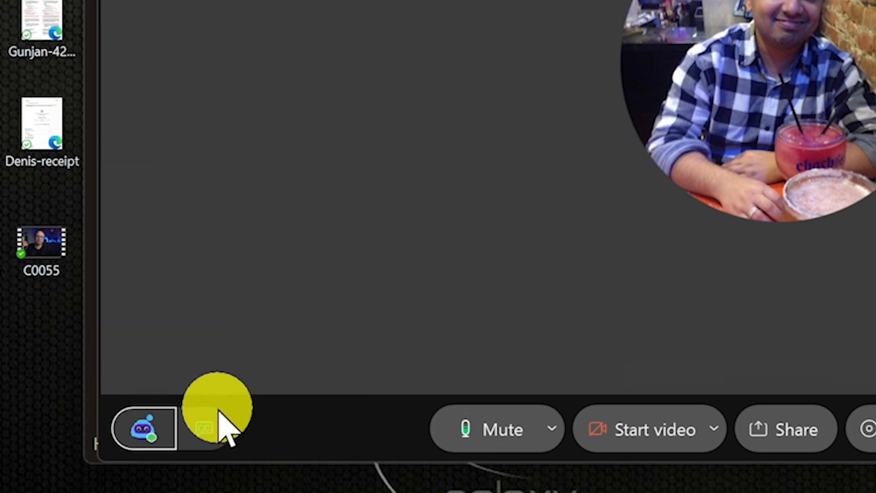
{"action": "left_click", "coordinate": [143, 428]}
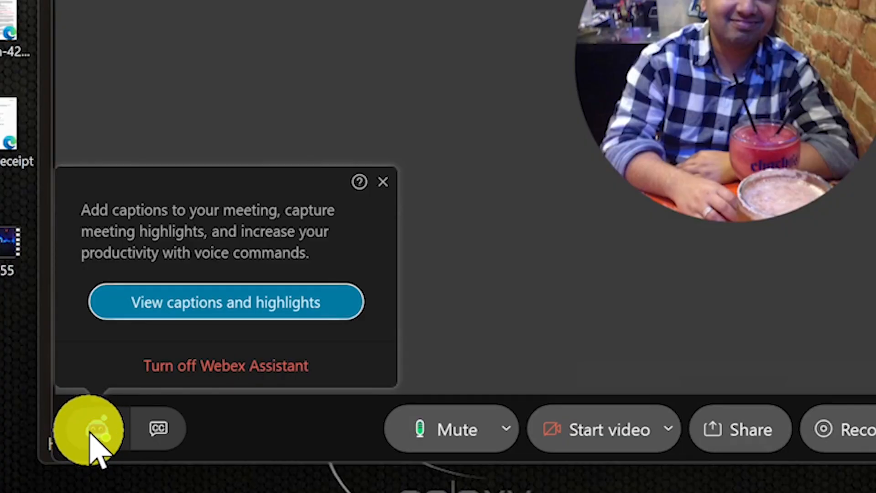
{"action": "mouse_move", "coordinate": [148, 335]}
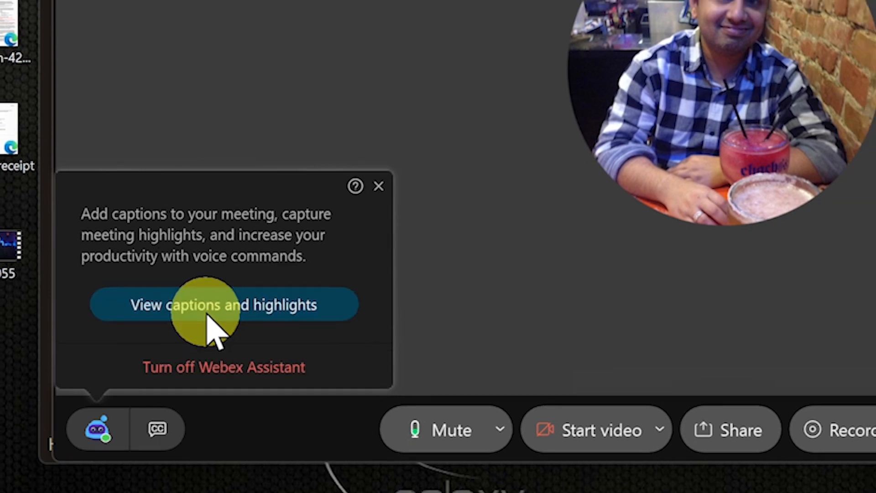
Show the live, timestamped Captions panel beside the meeting video
{"action": "left_click", "coordinate": [223, 305]}
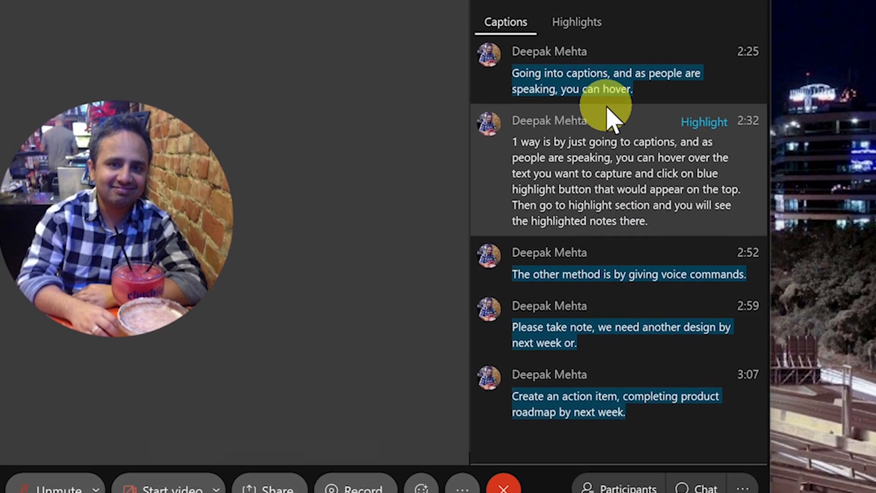
Capture the 2:32 caption as a highlight, dismiss the Noted toast and reopen Captions & Highlights
{"action": "left_click", "coordinate": [576, 22]}
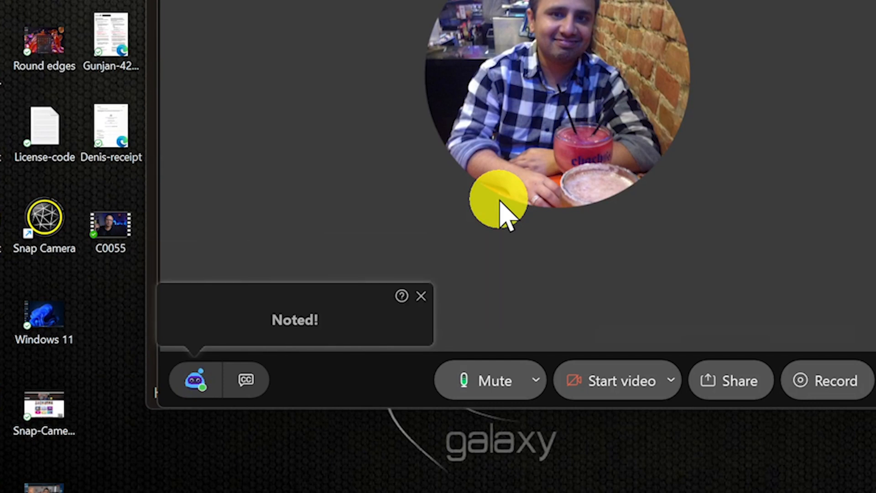
{"action": "left_click", "coordinate": [422, 296]}
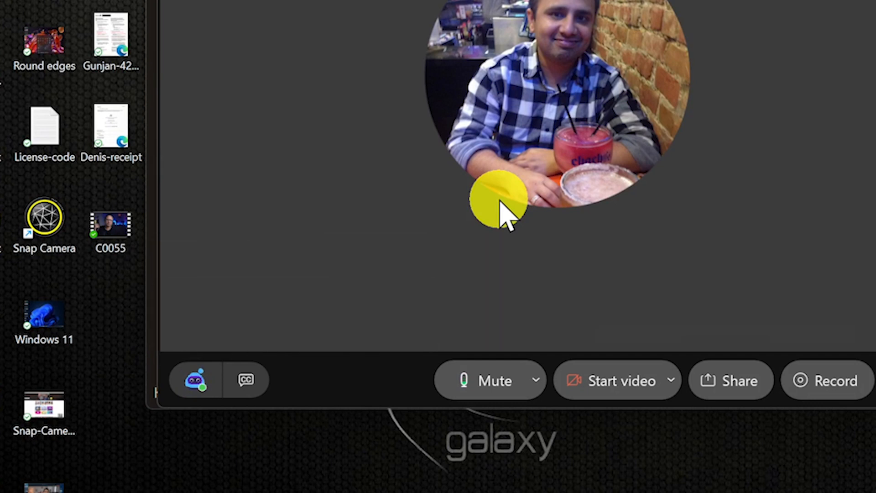
{"action": "left_click", "coordinate": [194, 379]}
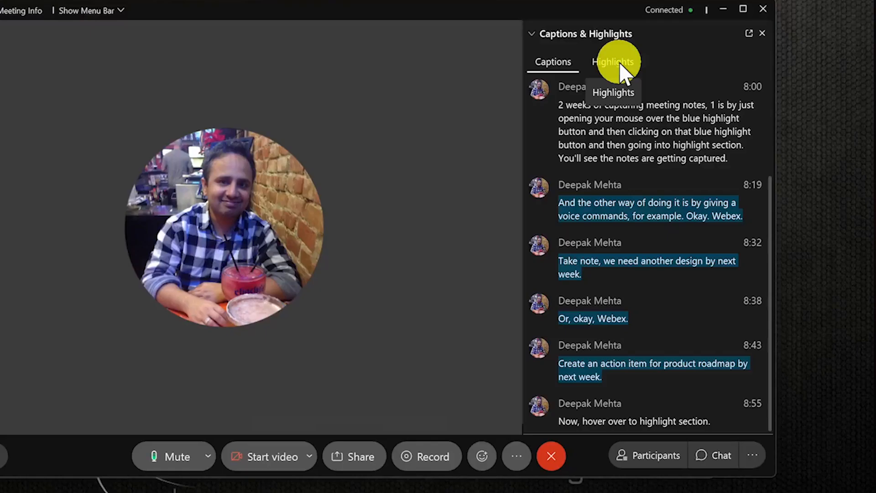
Review the Highlights list with the spoken note and voice-created action item
{"action": "left_click", "coordinate": [612, 61]}
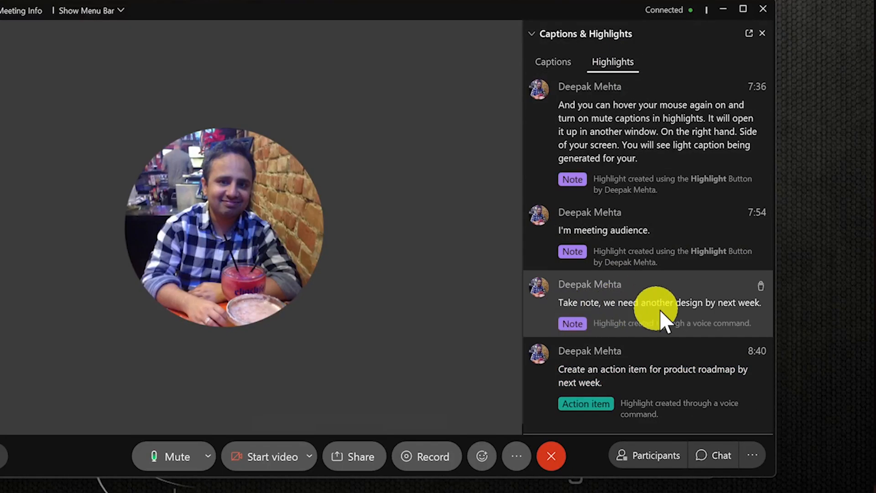
{"action": "mouse_move", "coordinate": [649, 384]}
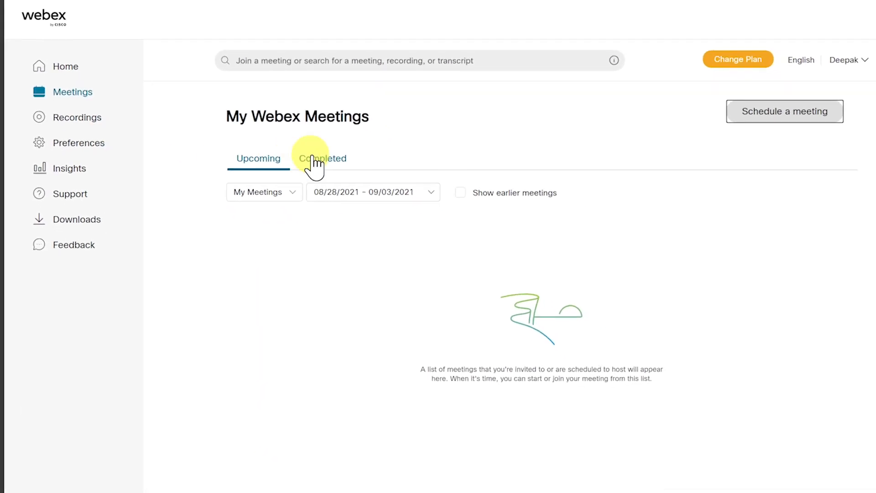
From Completed meetings, go to the Sat, Aug 28 9:10 PM meeting page
{"action": "left_click", "coordinate": [320, 158]}
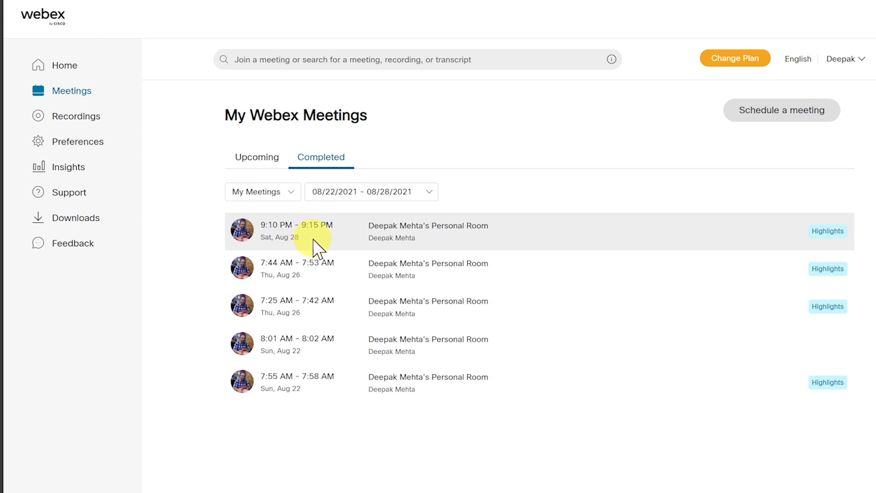
{"action": "left_click", "coordinate": [828, 231]}
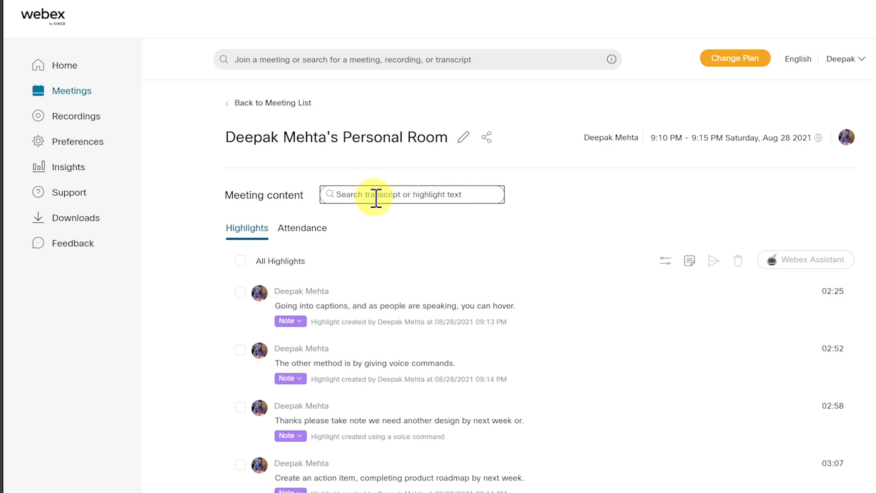
Tick the 02:58 take-note highlight for sharing
{"action": "left_click", "coordinate": [240, 260]}
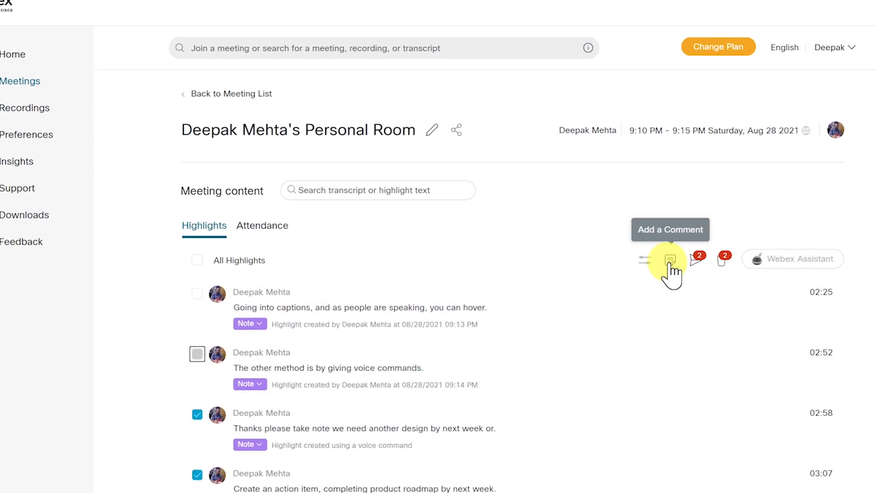
{"action": "mouse_move", "coordinate": [690, 258]}
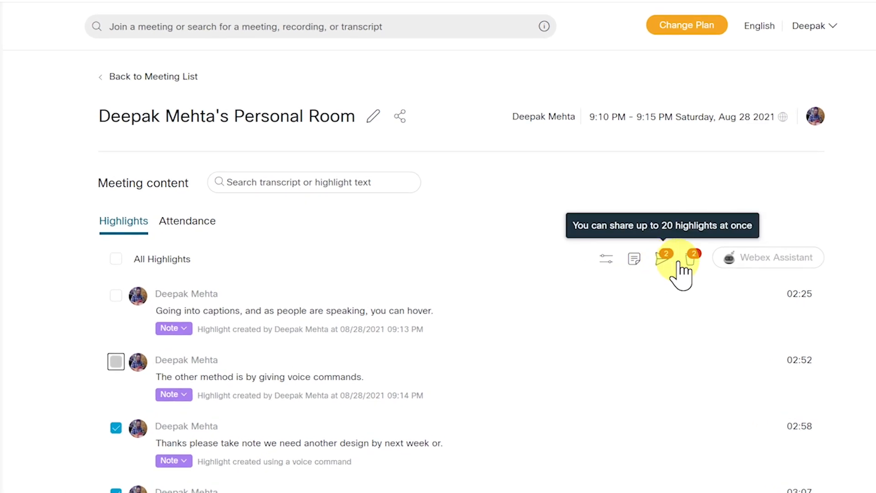
{"action": "mouse_move", "coordinate": [693, 258]}
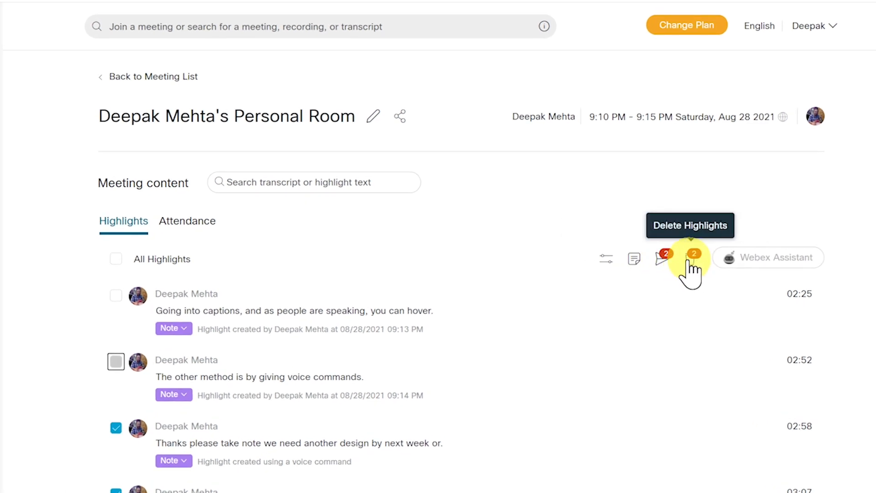
{"action": "mouse_move", "coordinate": [663, 257]}
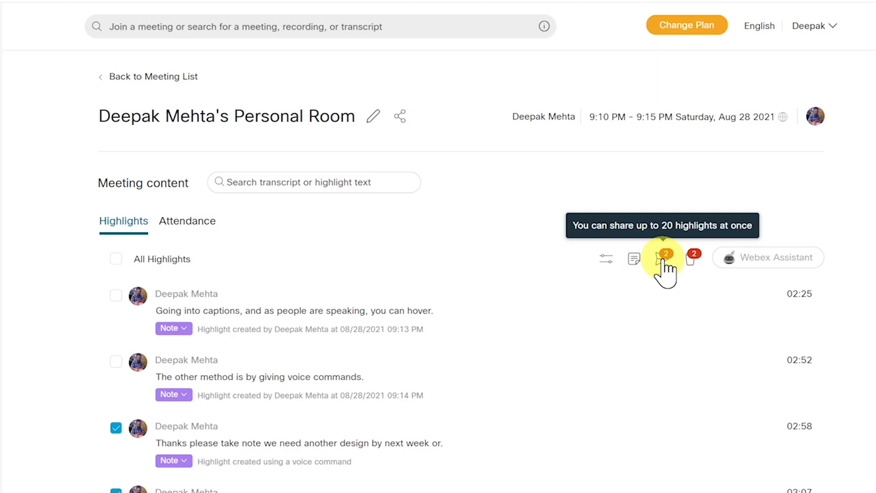
Bring up the 'Share highlights via email' dialog for the two chosen highlights
{"action": "left_click", "coordinate": [665, 257]}
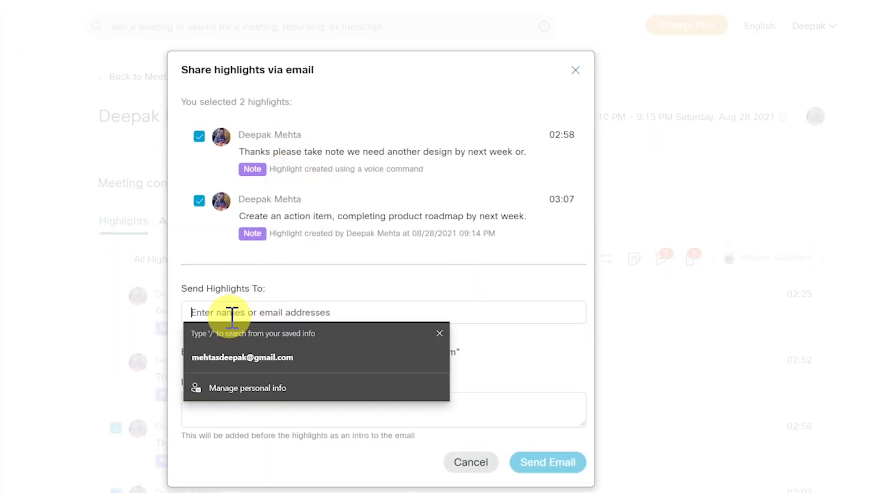
{"action": "mouse_move", "coordinate": [252, 318]}
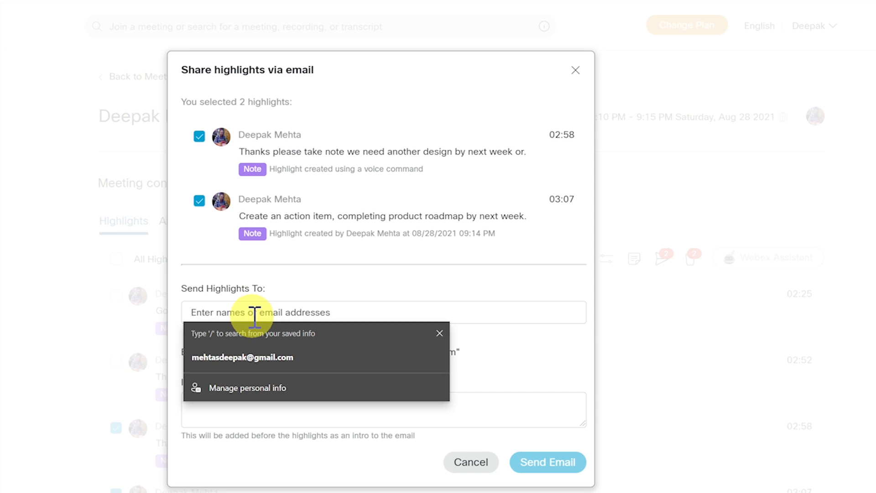